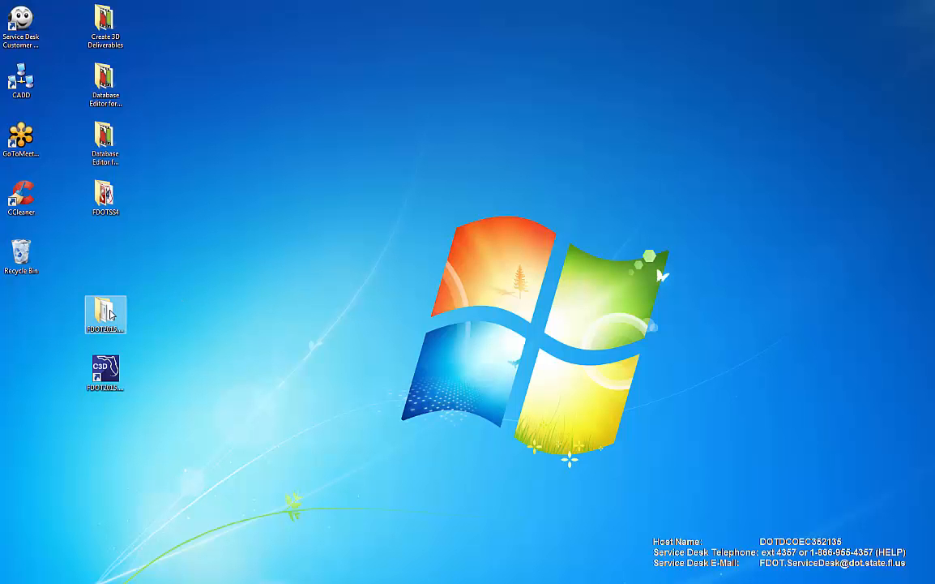
- Launch the Create Project tool from the FDOT2015.C3D tools folder
double_click(105, 314)
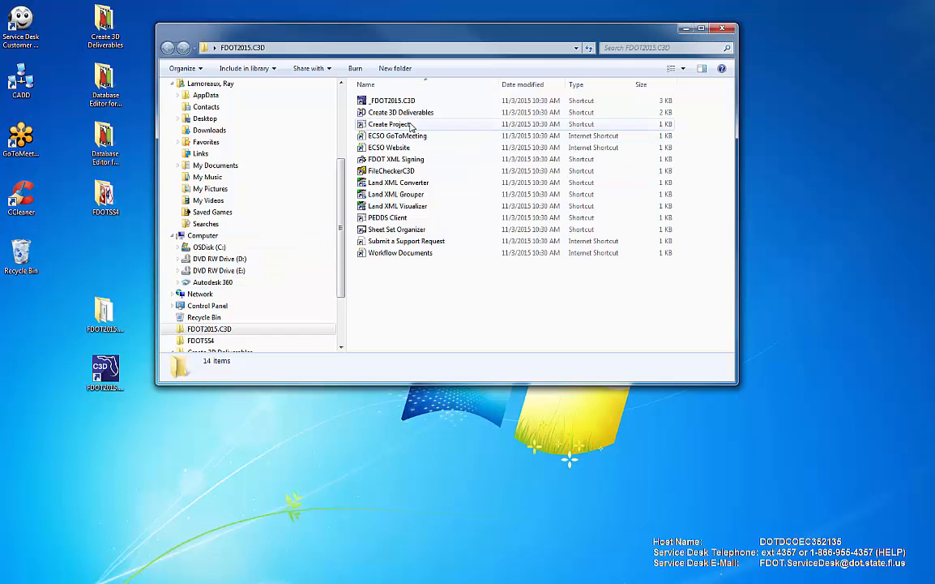
double_click(389, 123)
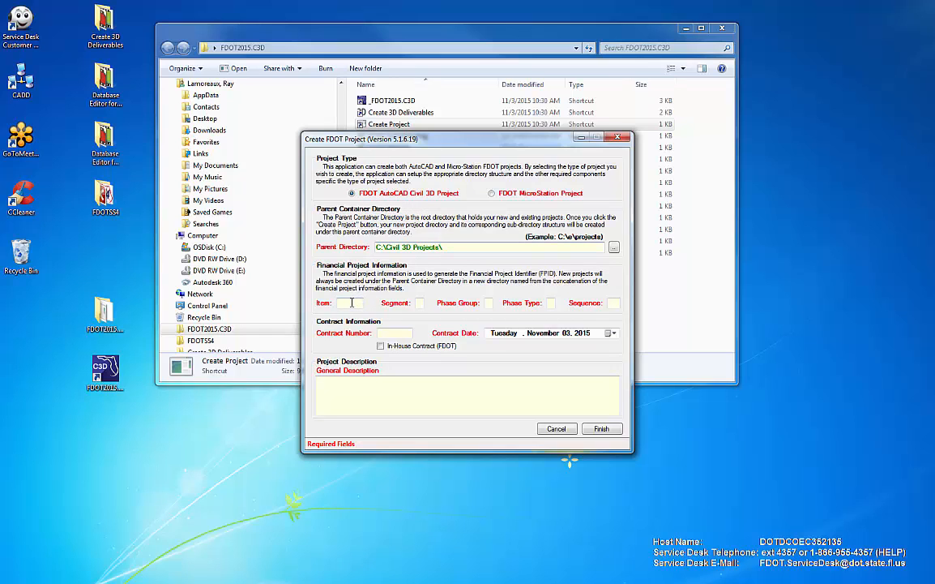
- Enter financial project Item 432705, Segment 1, Phase Group 5, Phase Type 2, Sequence 01 and contract C9E84
text(432005)
text(1)
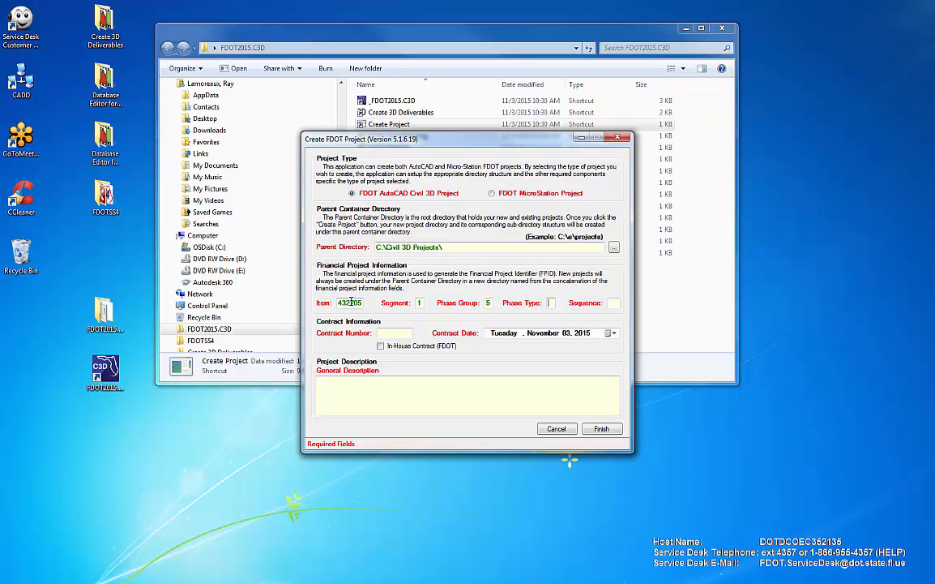
text(2)
click(613, 301)
text(01)
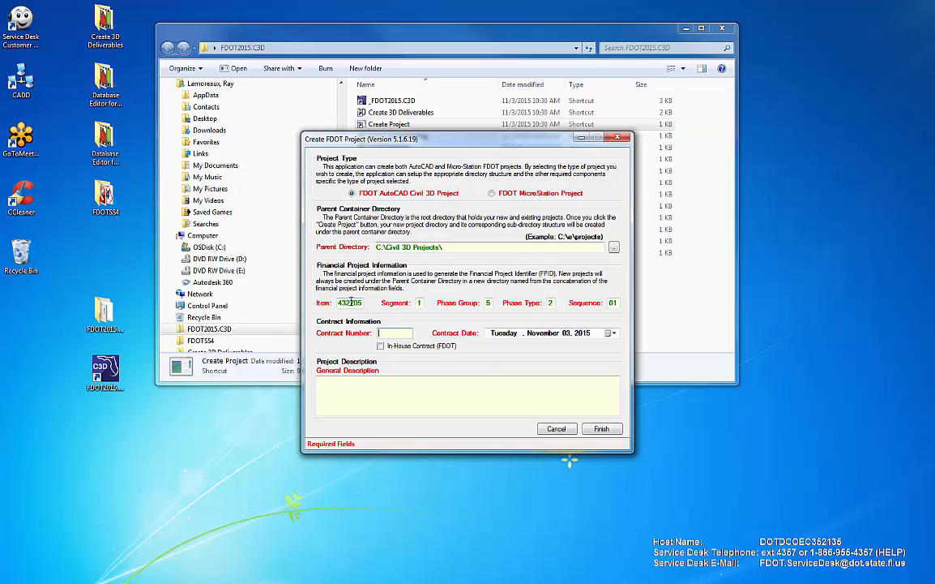
text(C9E84)
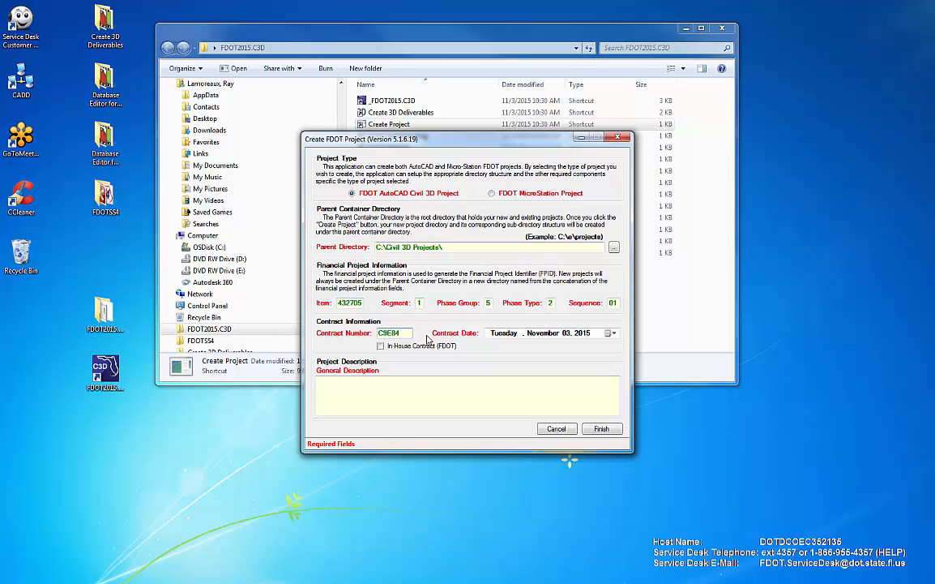
- Enter the general description 'Reconstruction of SR-710 from 2-Lane Undiv. To 4-Lane Divided'
text(Rec)
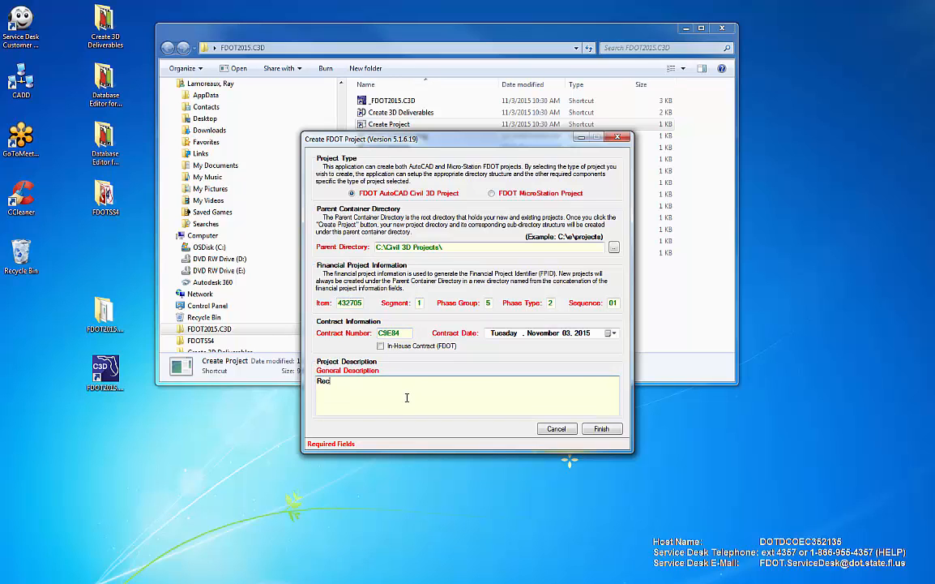
text(onstruction)
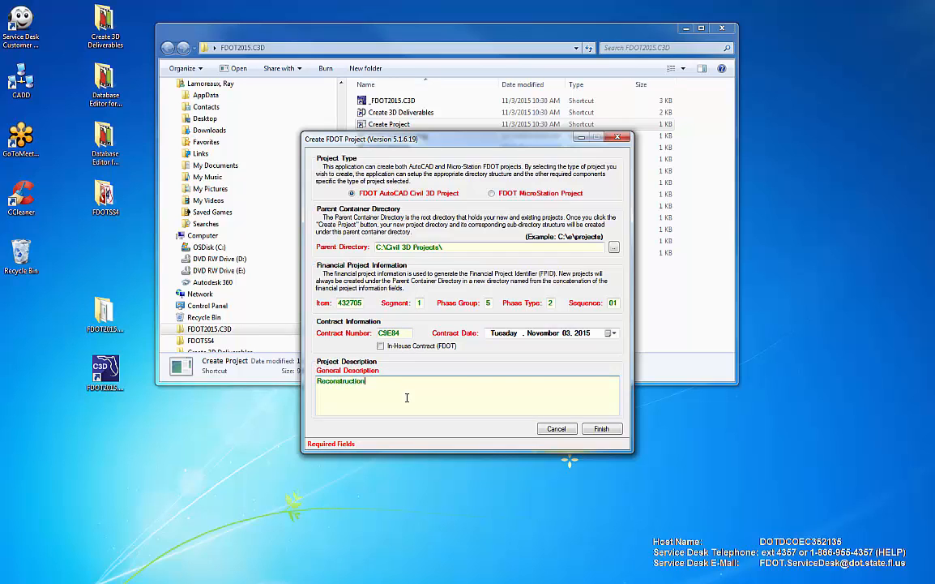
text(of S)
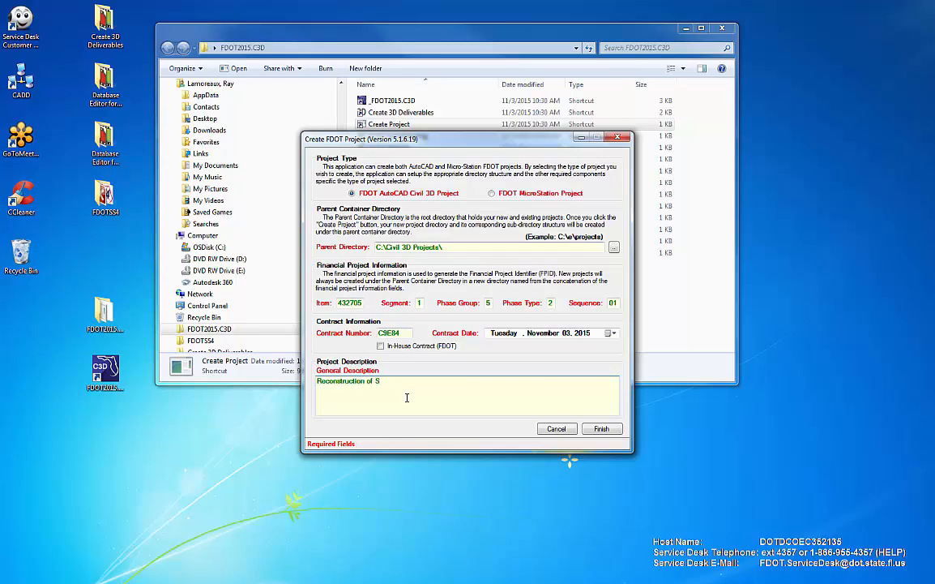
text(SR-710)
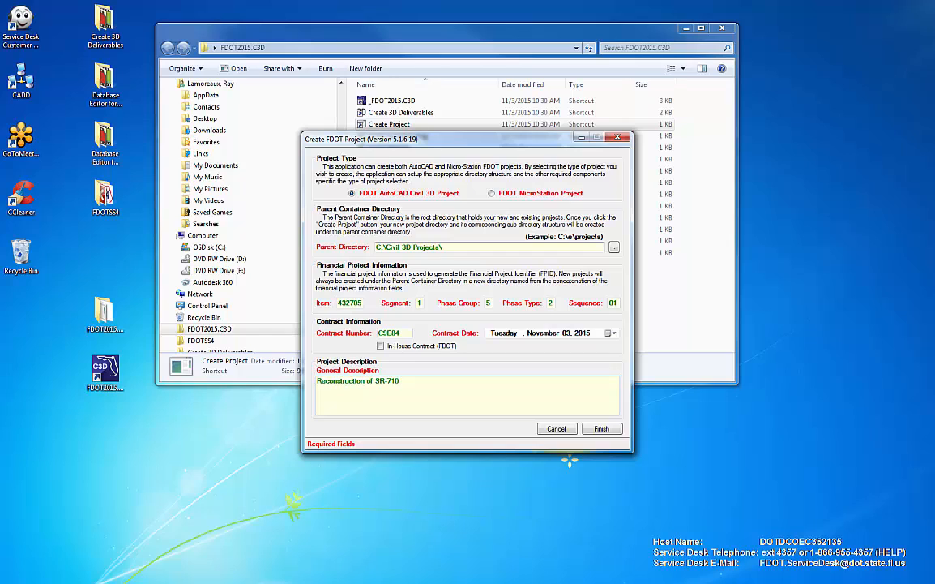
text(from)
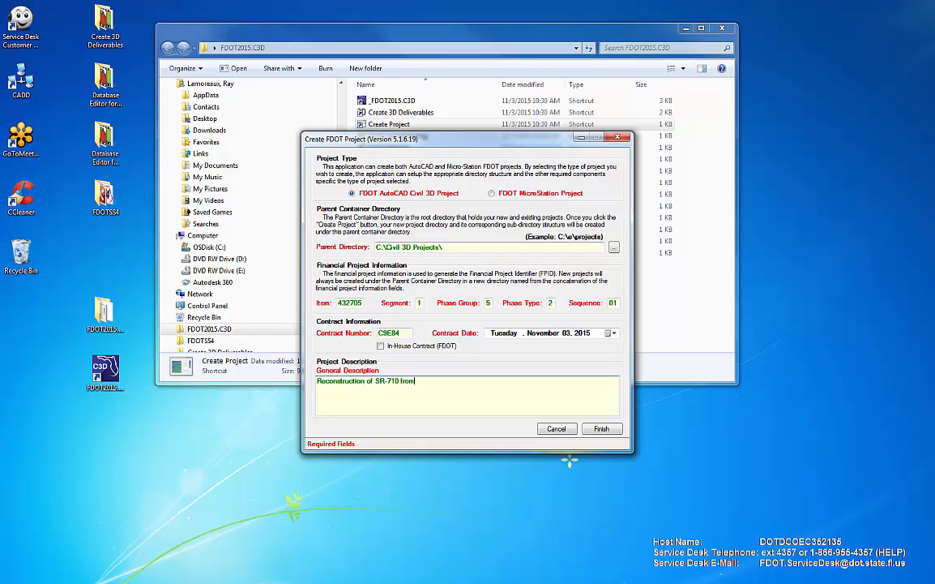
text(2-Lan)
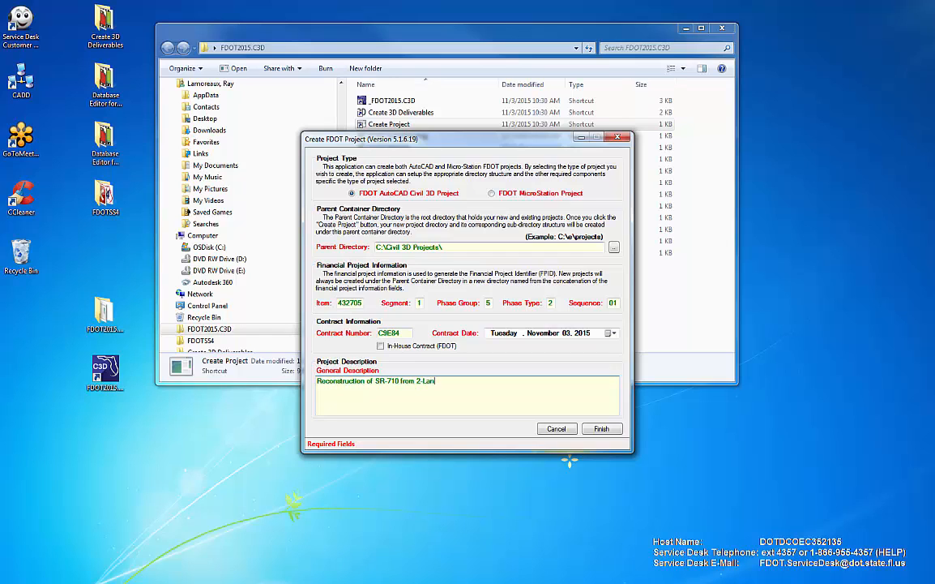
text(Undiv. To 4-Lane Divided.)
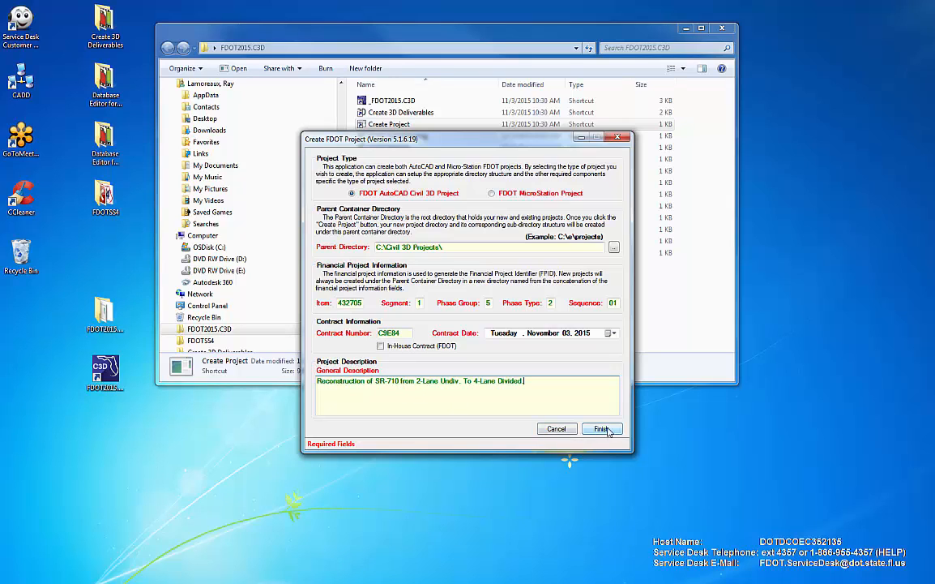
- Finish the form and confirm creation so the ProjectID XML editor appears
click(602, 428)
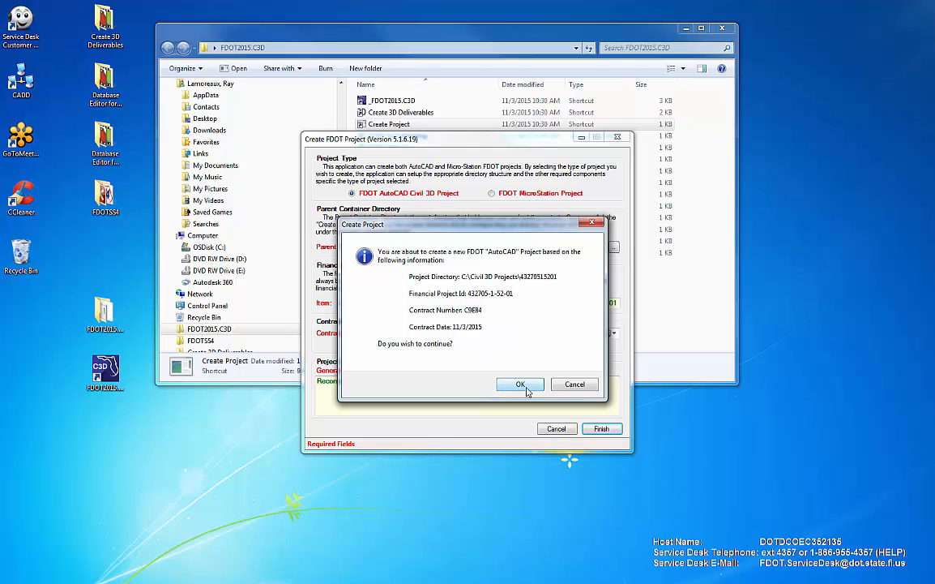
click(520, 382)
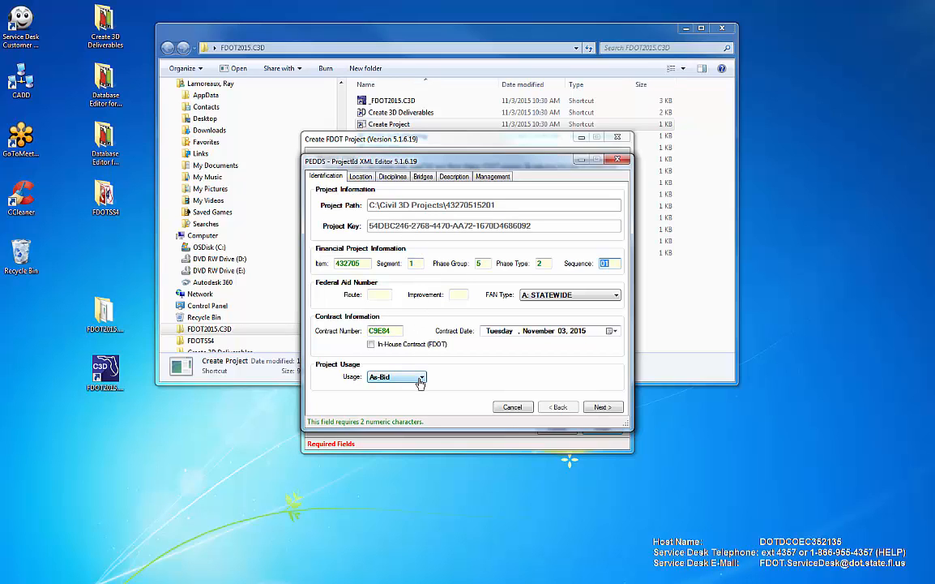
- Choose As-Bid as the project usage on the Identification details
click(419, 376)
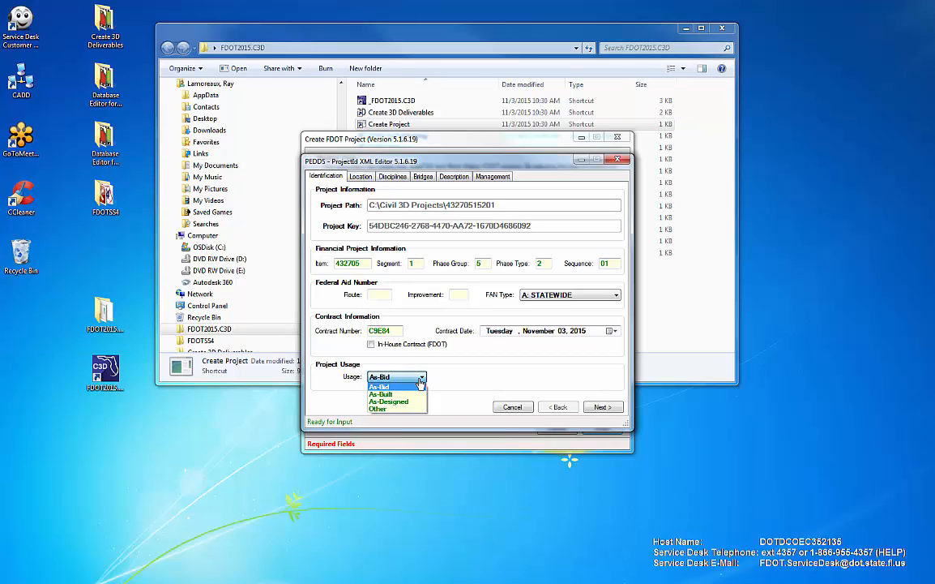
click(379, 386)
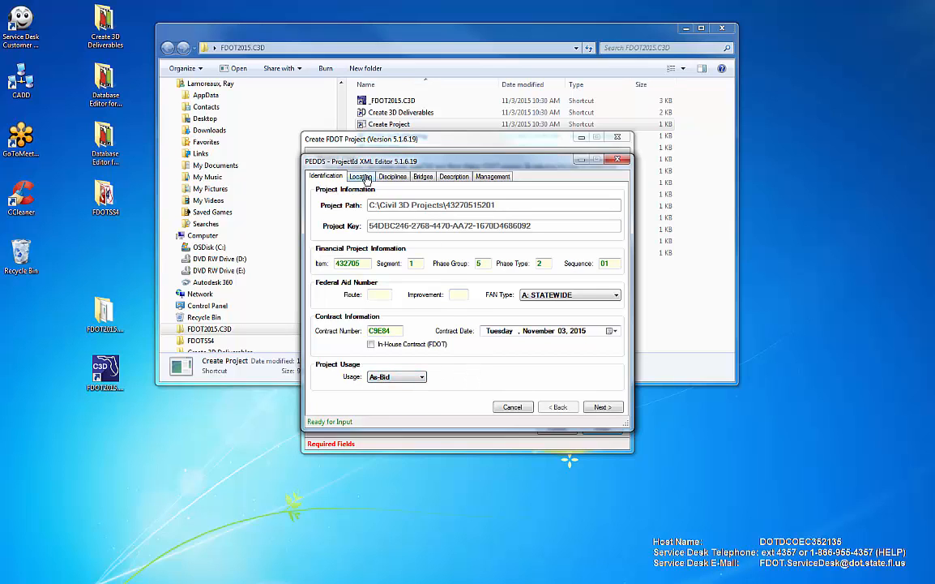
- Enter the location designation 'Beeline Hwy from east of SR-76 to Martin/Palm Beach County Line'
click(360, 175)
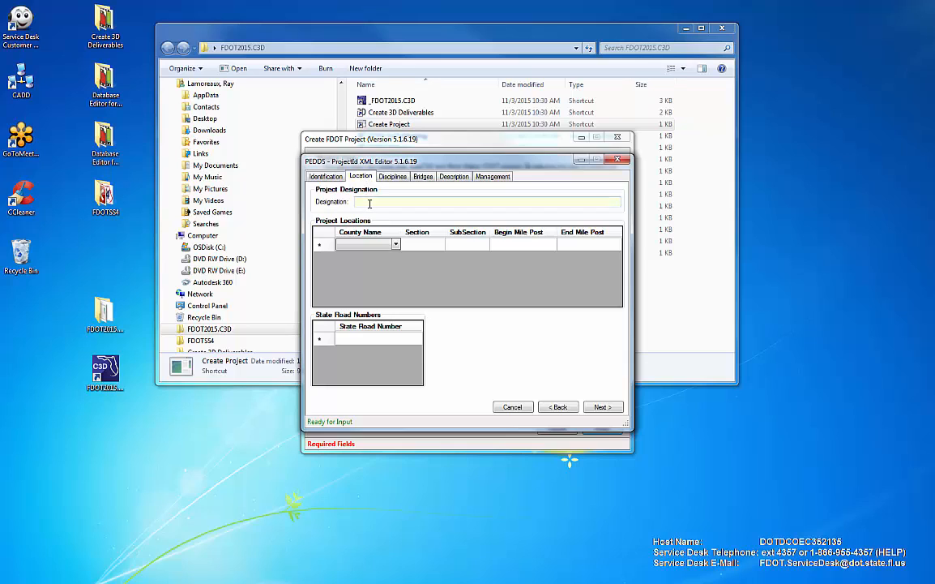
click(486, 201)
text(Bee)
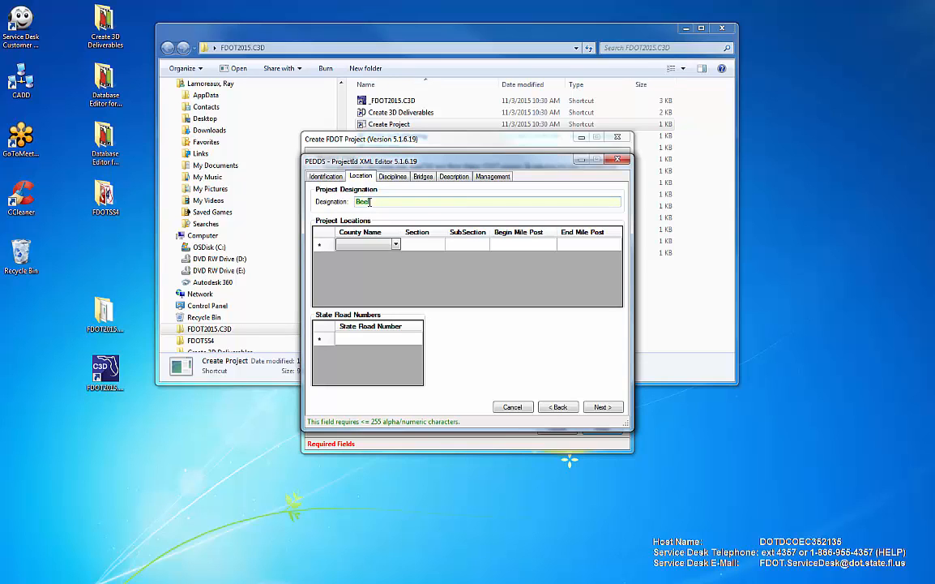
text(line)
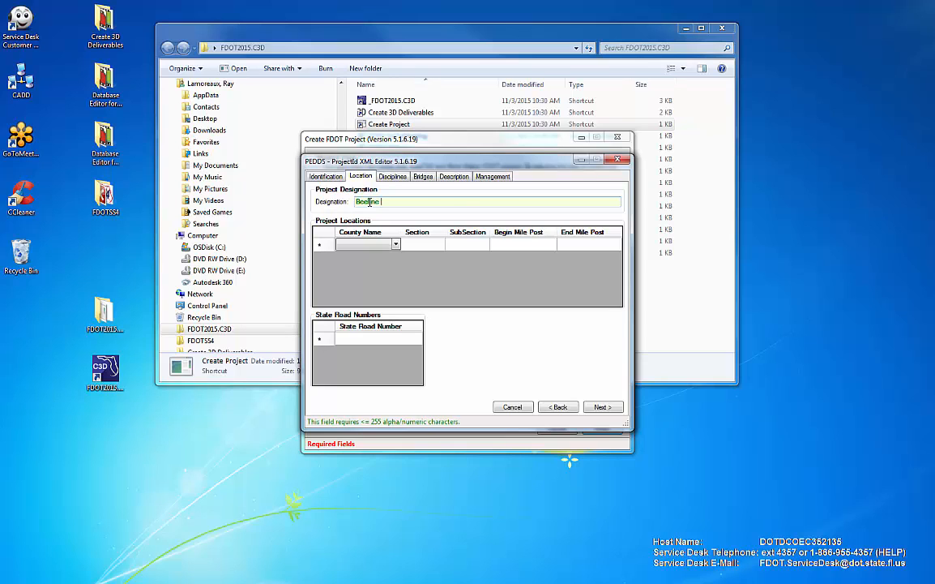
text(Hwy from east of SR-76 to Martin/Palm B)
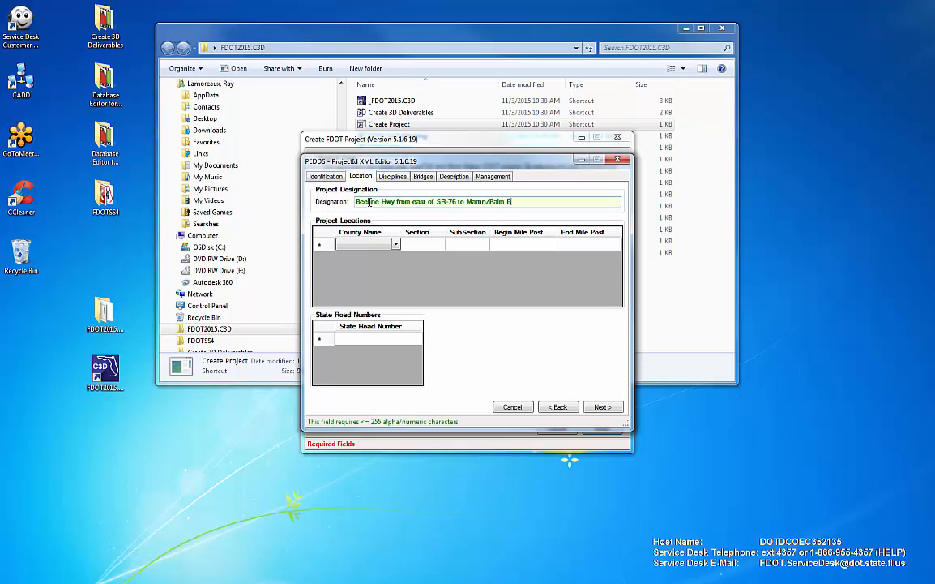
click(393, 243)
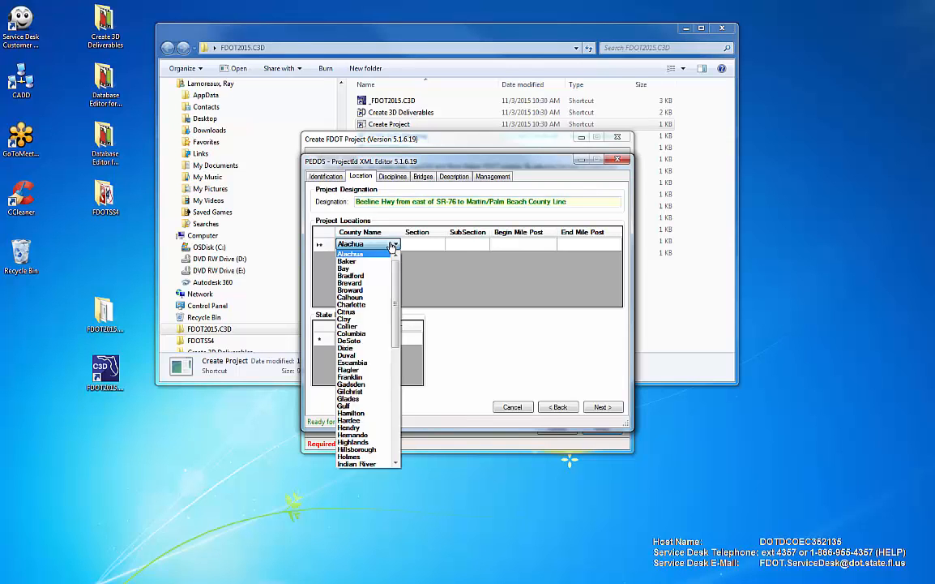
- Add a Martin County location with section 890, mileposts 0.5 to 6.1 and state road 710
scroll(down, 3)
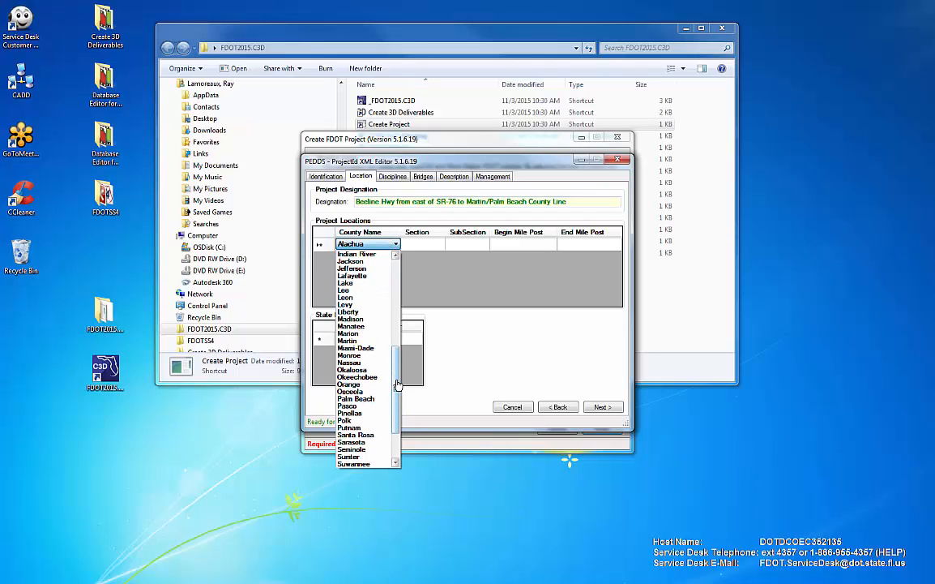
click(347, 340)
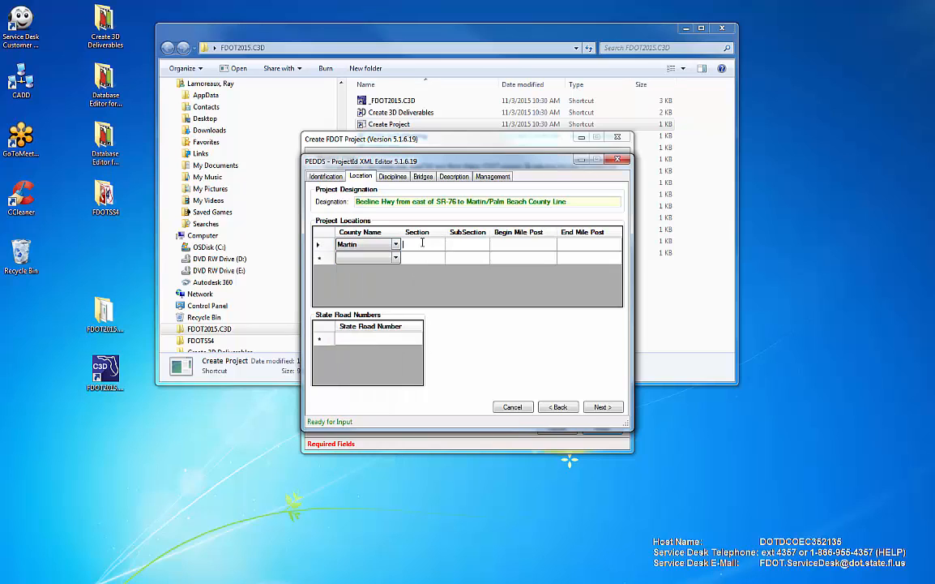
text(890)
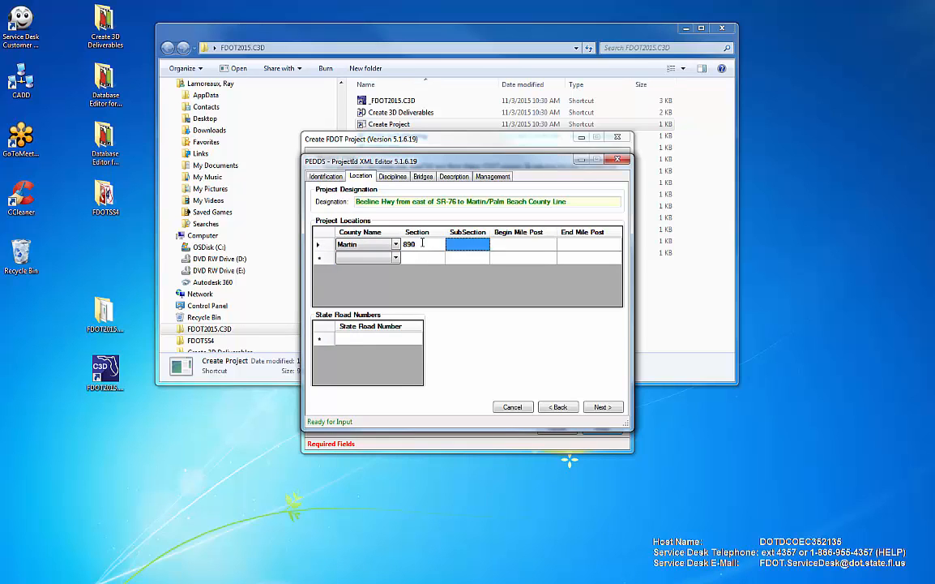
text(0.5)
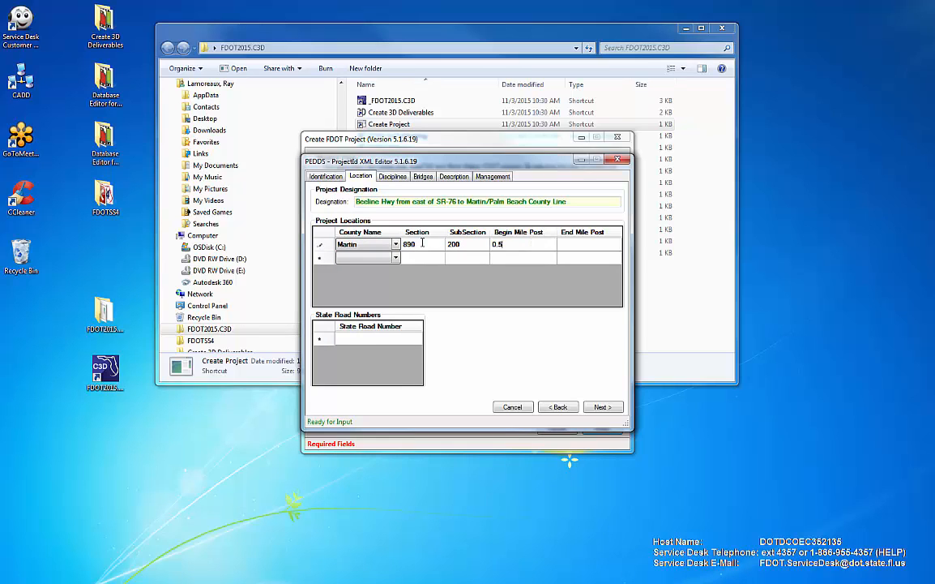
text(6.14)
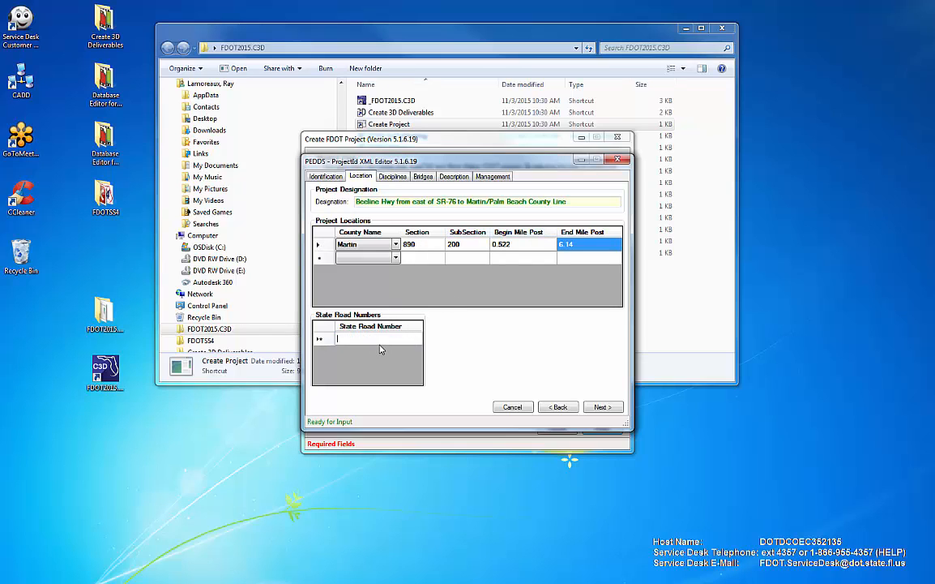
text(710)
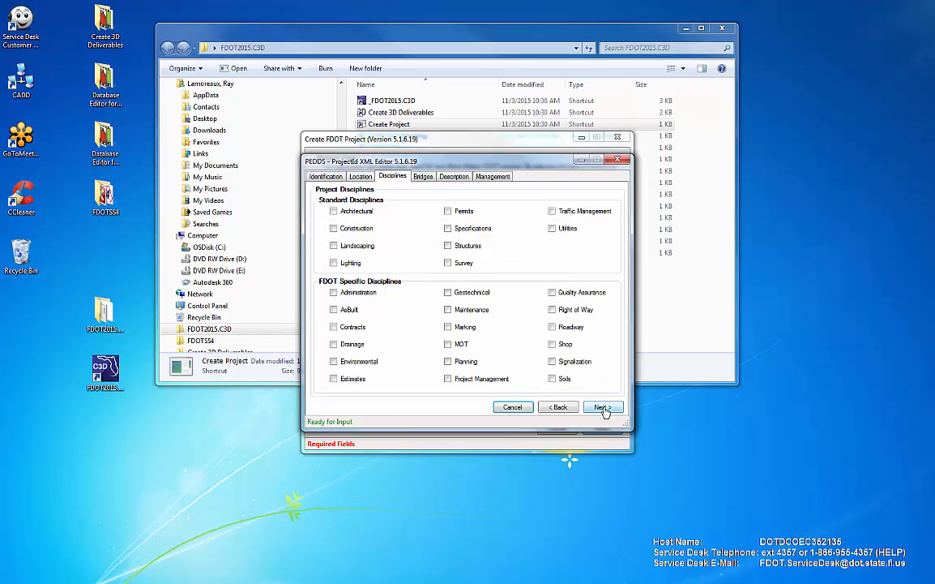
- Check Geotechnical, Marking, Roadway and Soils as project disciplines
click(447, 292)
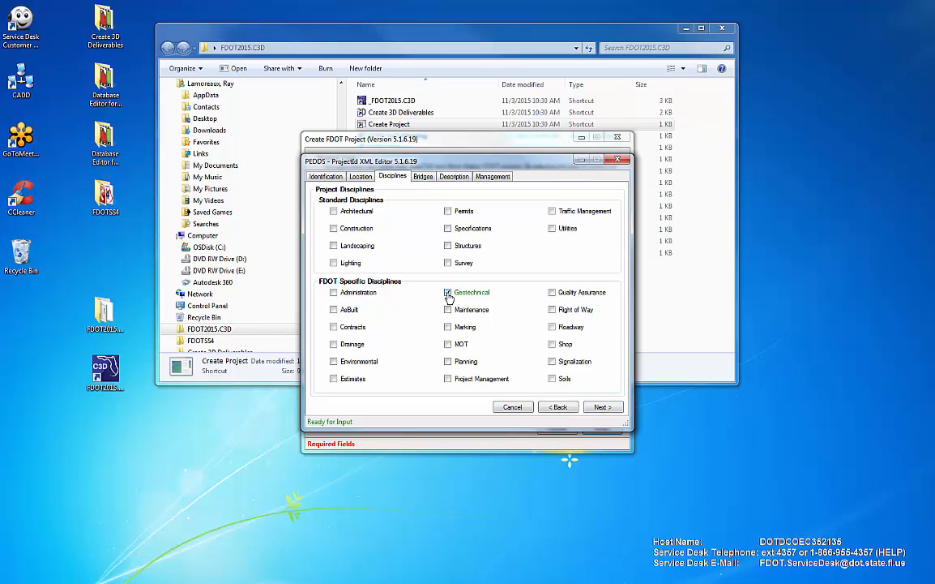
click(448, 327)
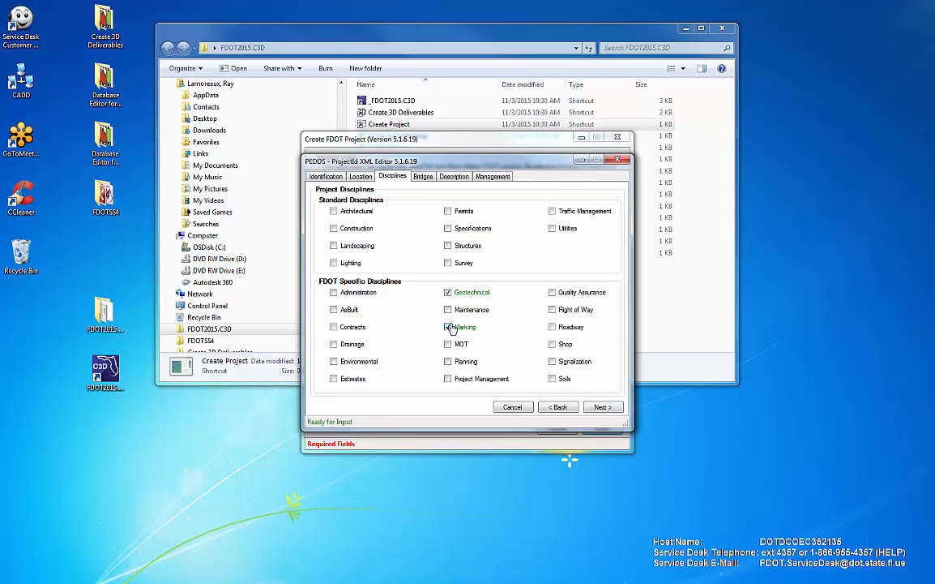
click(448, 326)
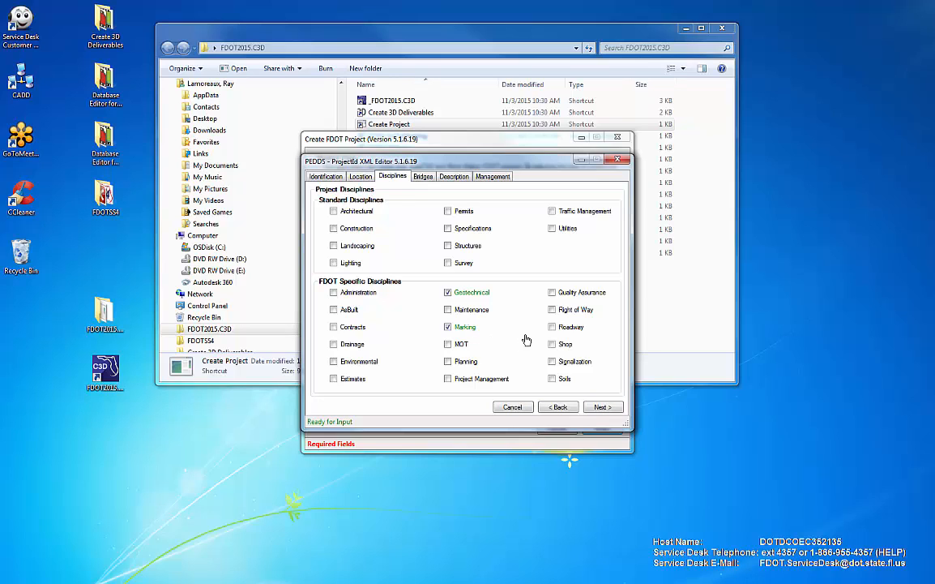
click(551, 327)
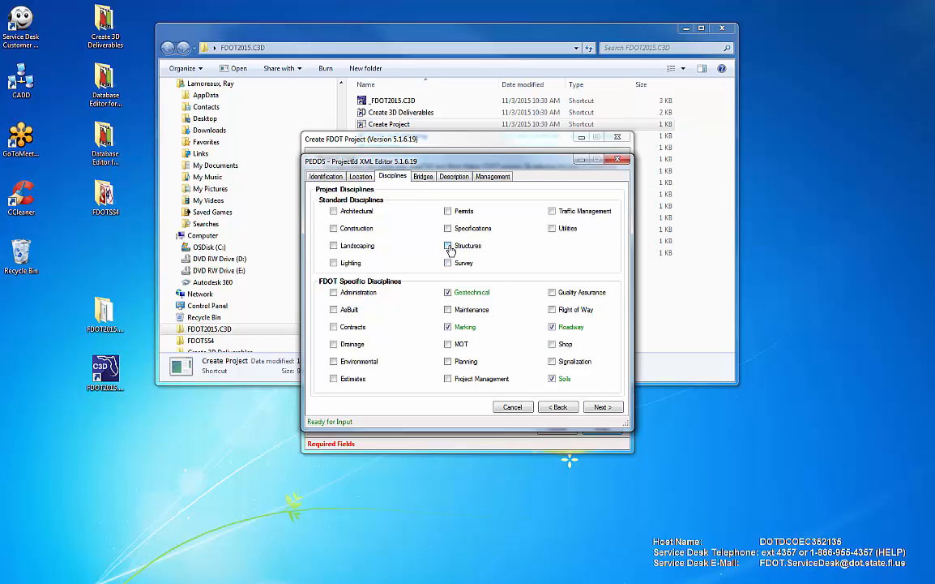
- Add the comment 'Seed project create 11/3/2015' and keywords 'SR 710/Beeline Highway Reconstruction'
click(448, 245)
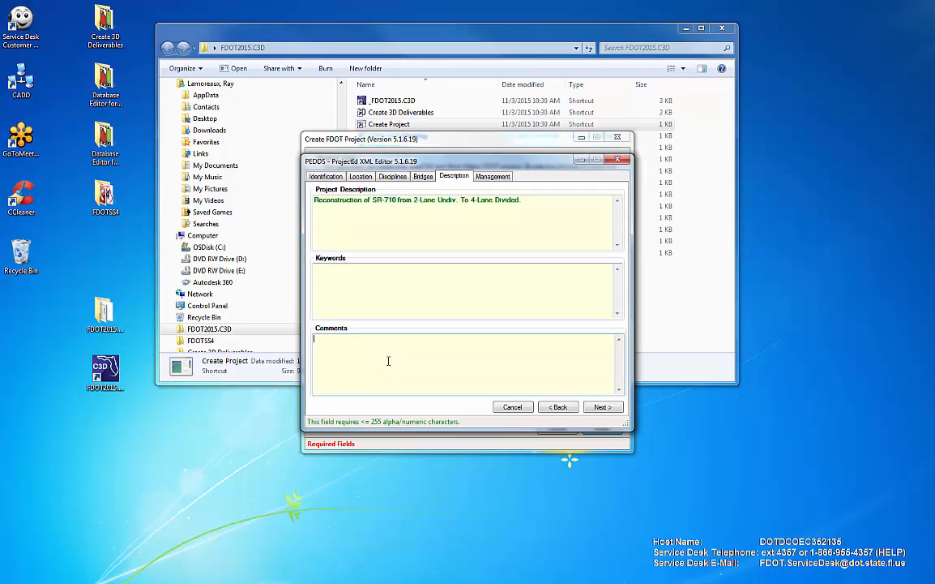
text(Seed project create 11/)
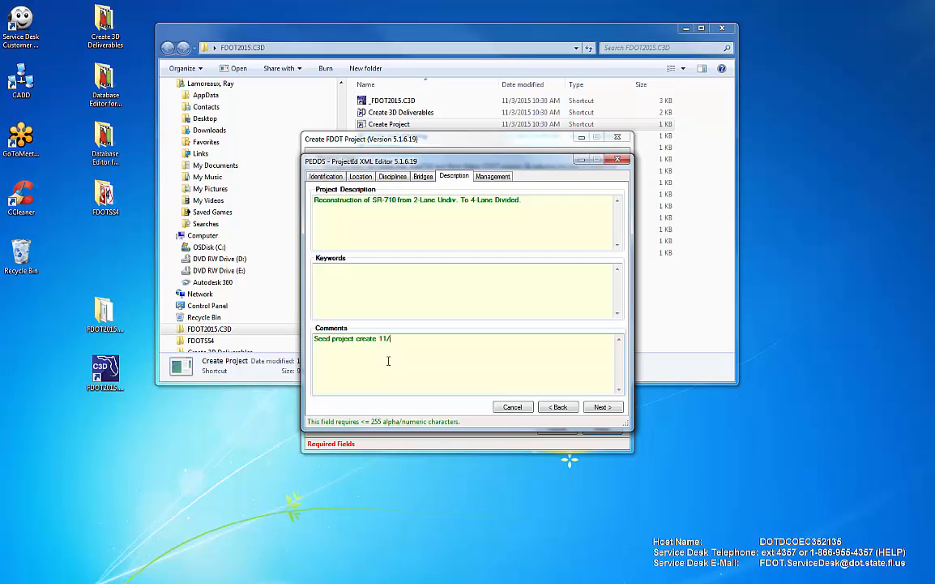
text(S)
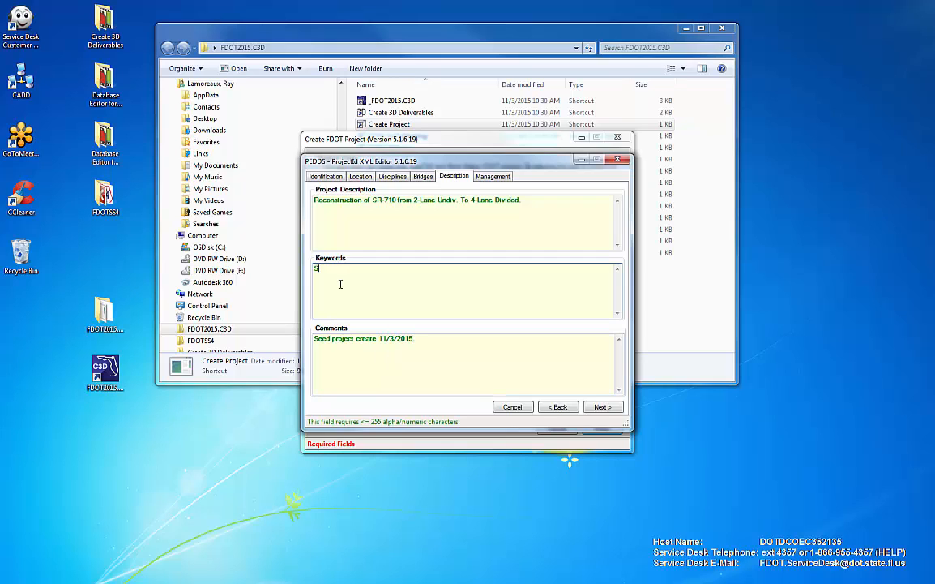
text(SR 710)
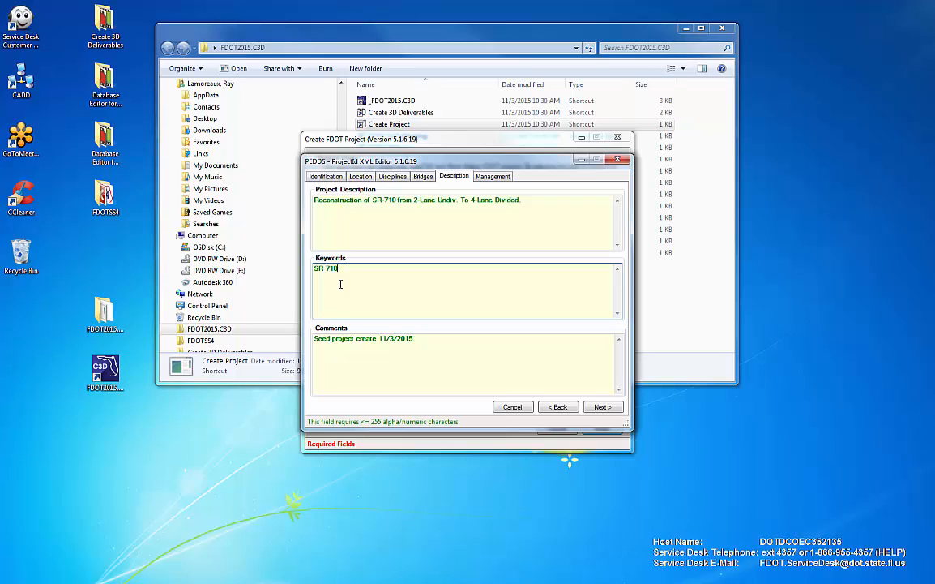
text(/Beeline Highway R)
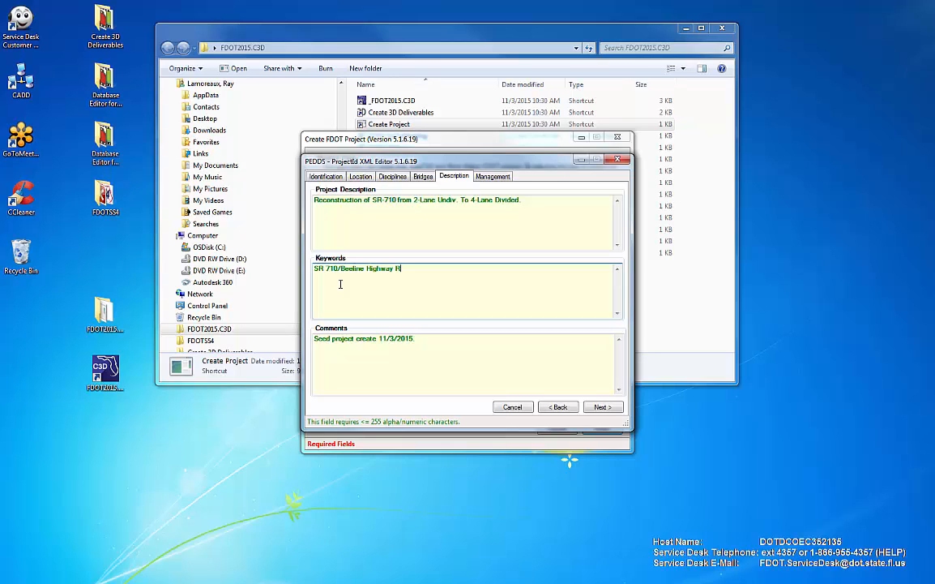
text(econstru)
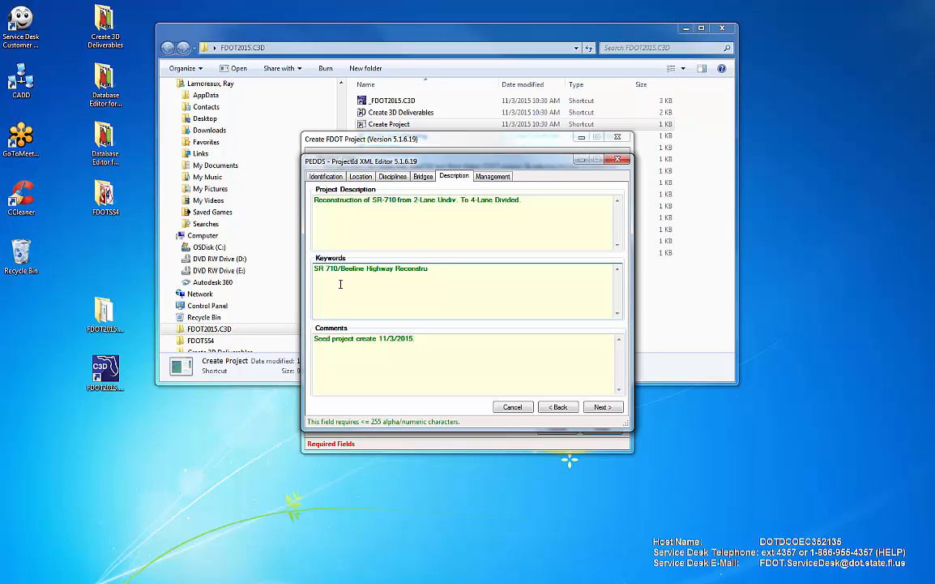
text(ction)
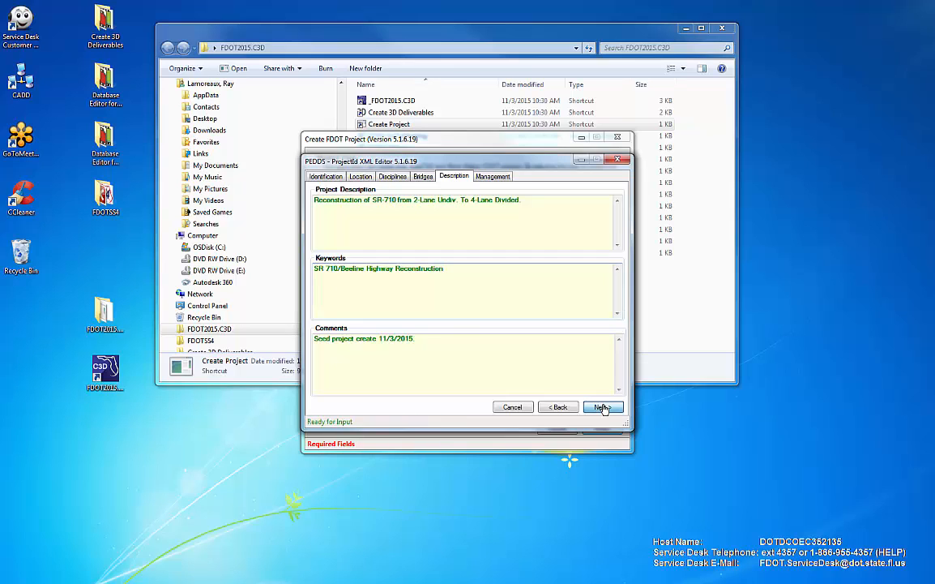
- Enter the manager name, creating firm and vendor number 252 in the management details
click(603, 405)
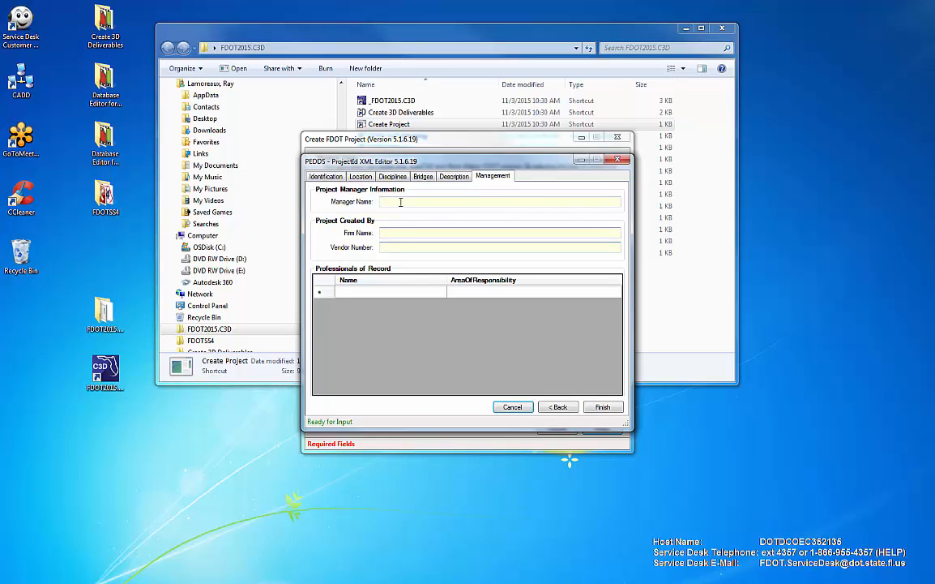
text(THUC LE, P.E.)
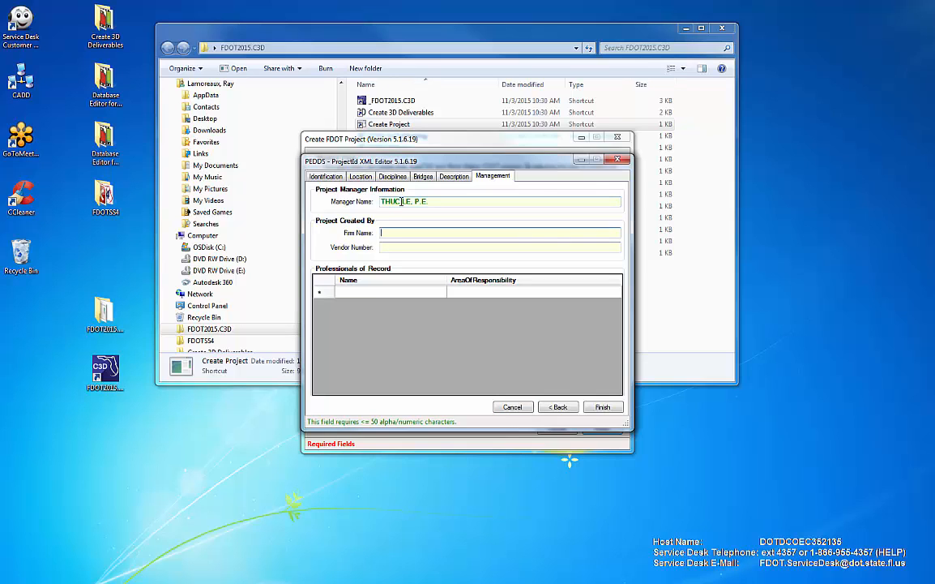
text(CH PEREZ AND ASSOCIATES)
click(501, 246)
text(55-0866)
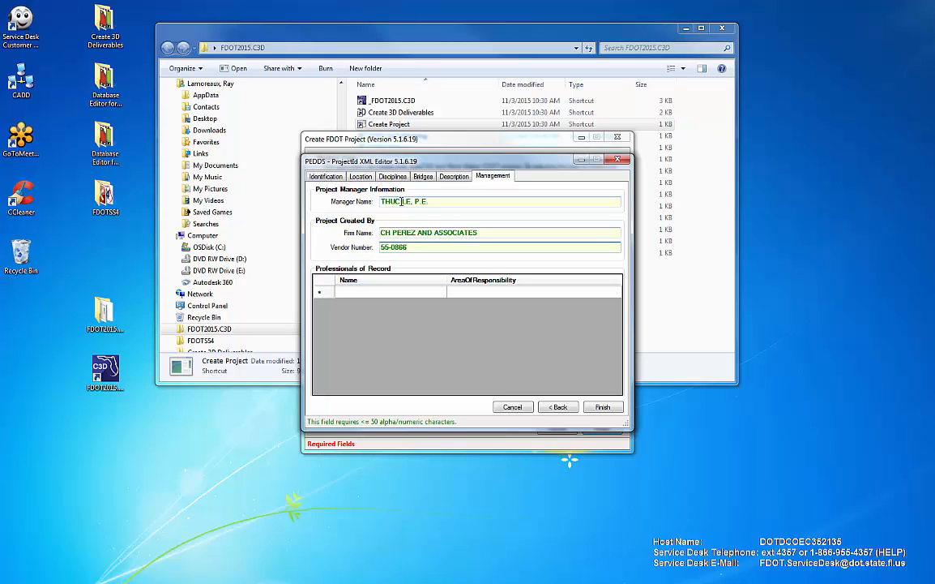
text(252)
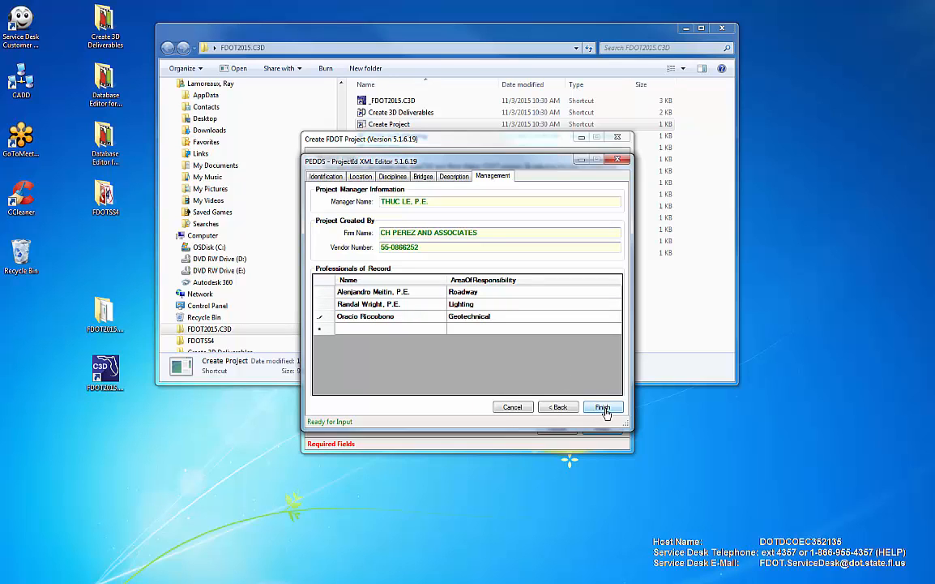
- Confirm saving the project details to ProjectId.xml and proceed with updating the default sheet sets
click(603, 407)
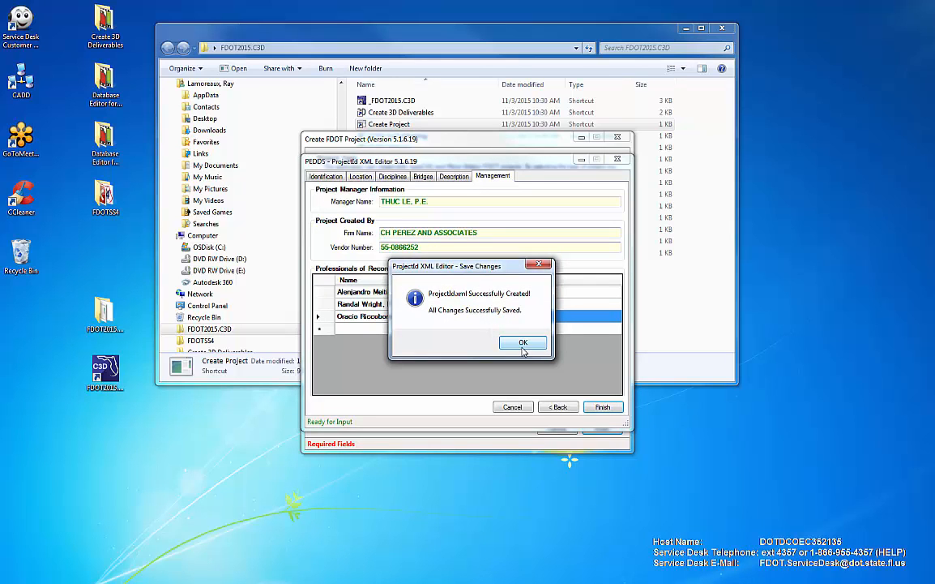
click(522, 341)
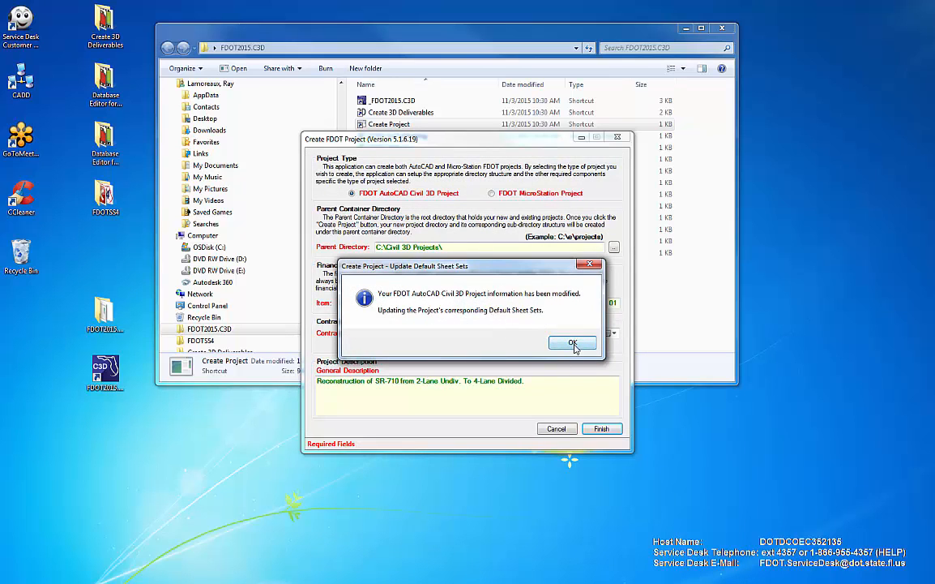
click(572, 340)
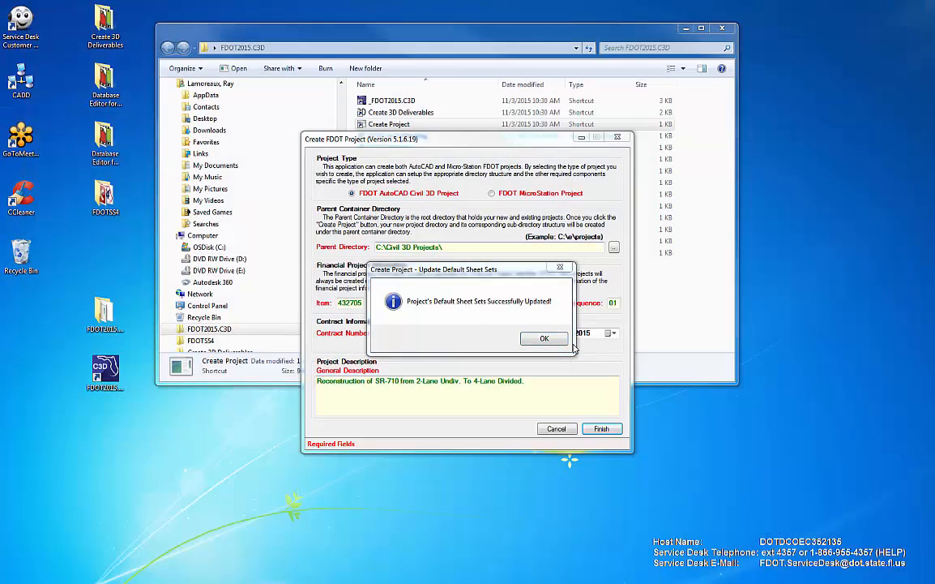
mouse_move(515, 311)
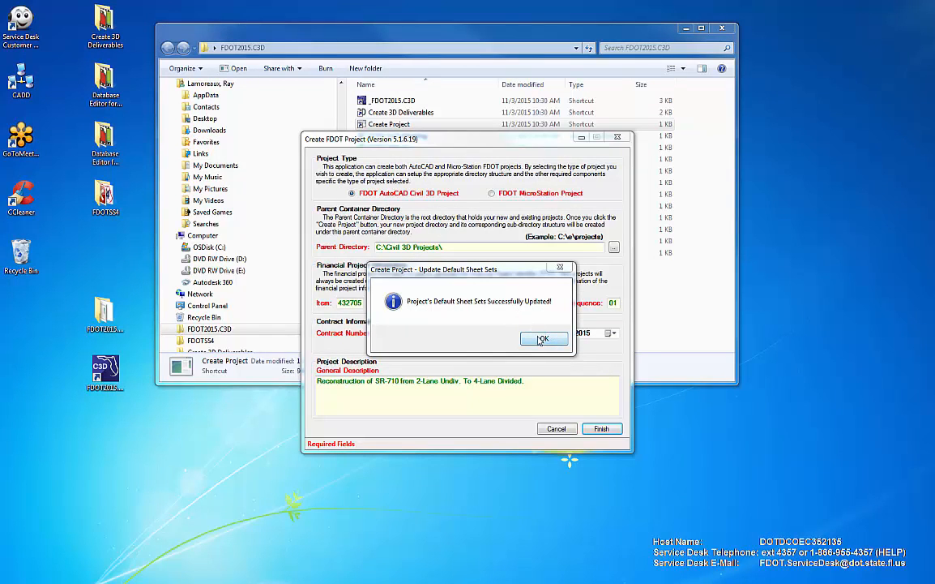
- Acknowledge the sheet set update, review the New Project Summary Report and close it
click(543, 338)
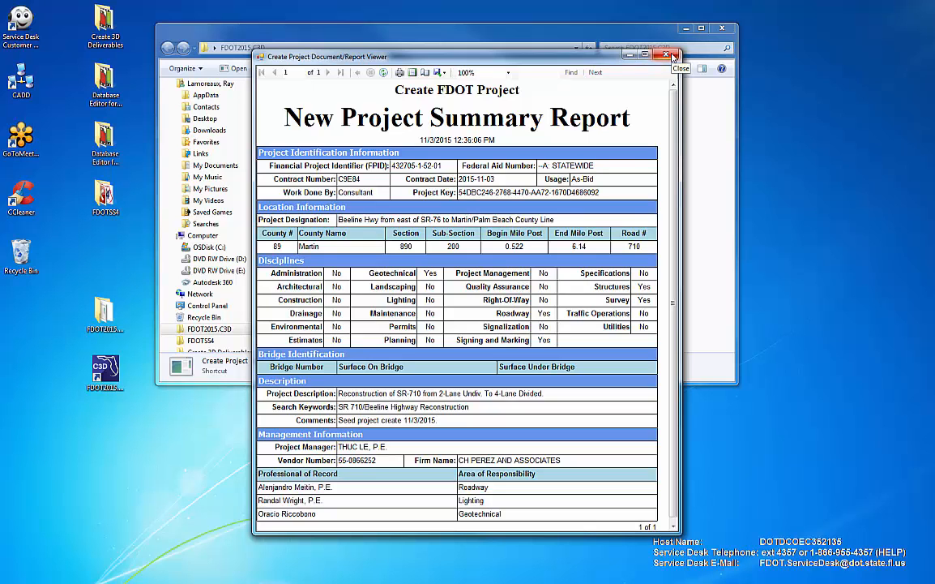
click(673, 55)
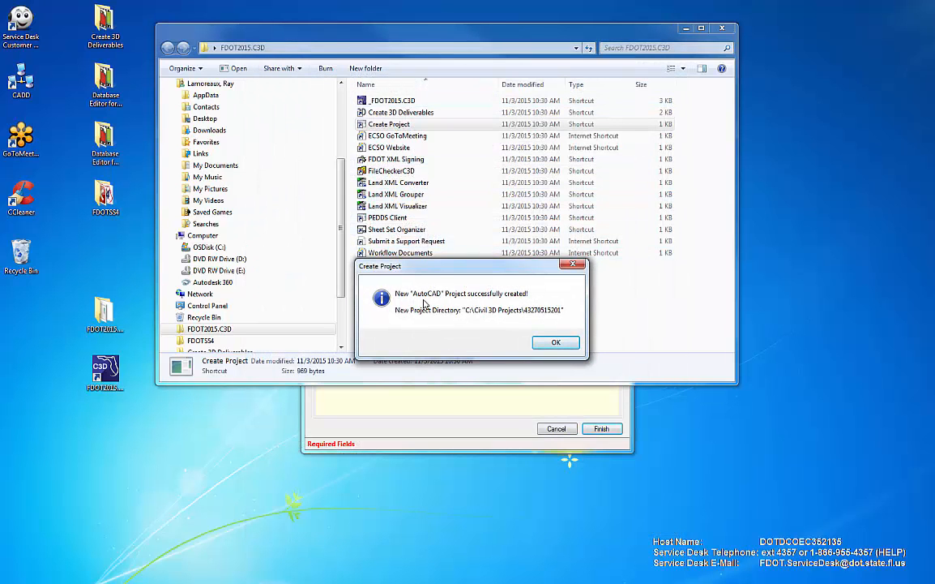
mouse_move(428, 318)
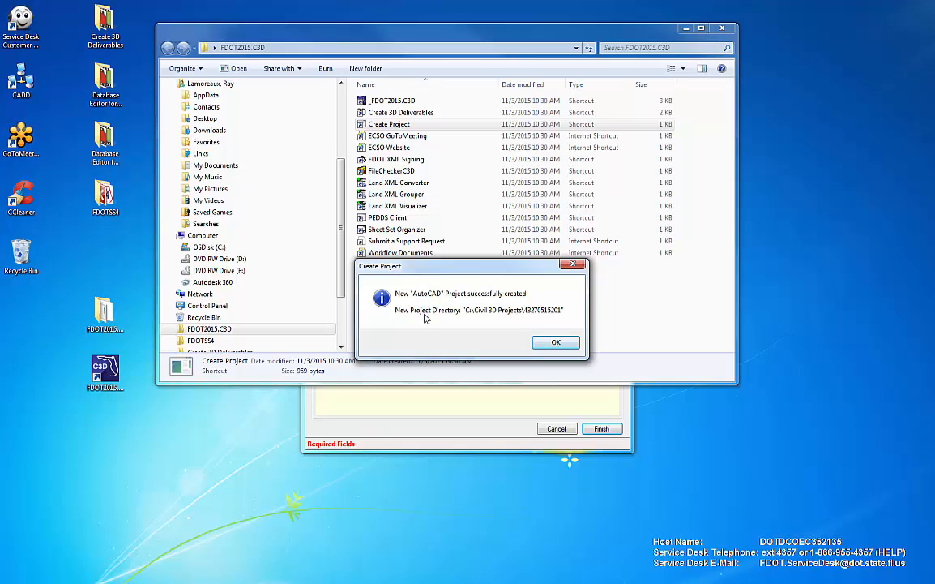
mouse_move(557, 326)
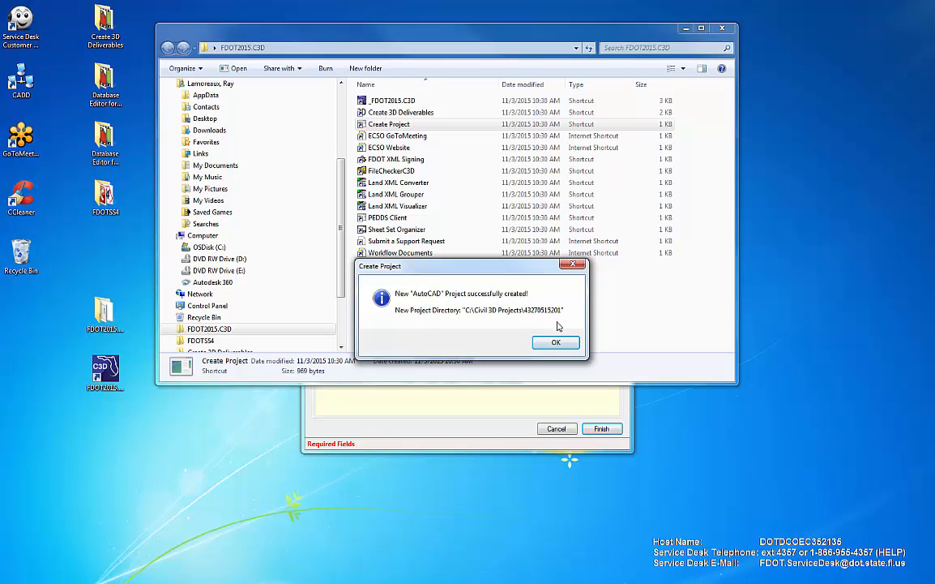
- Dismiss the project-created confirmation and browse from OSDisk (C:) into Civil 3D Projects and the new project folder
click(556, 340)
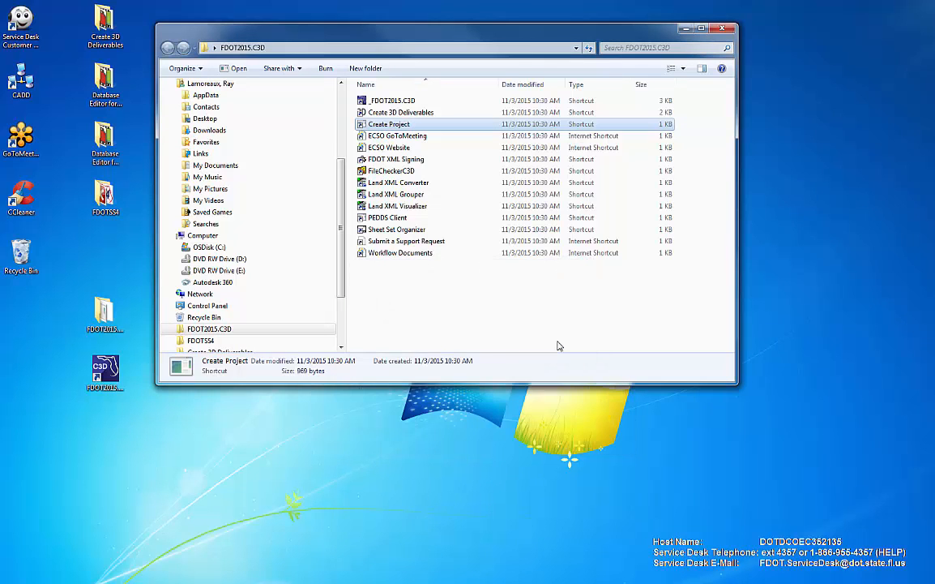
click(209, 247)
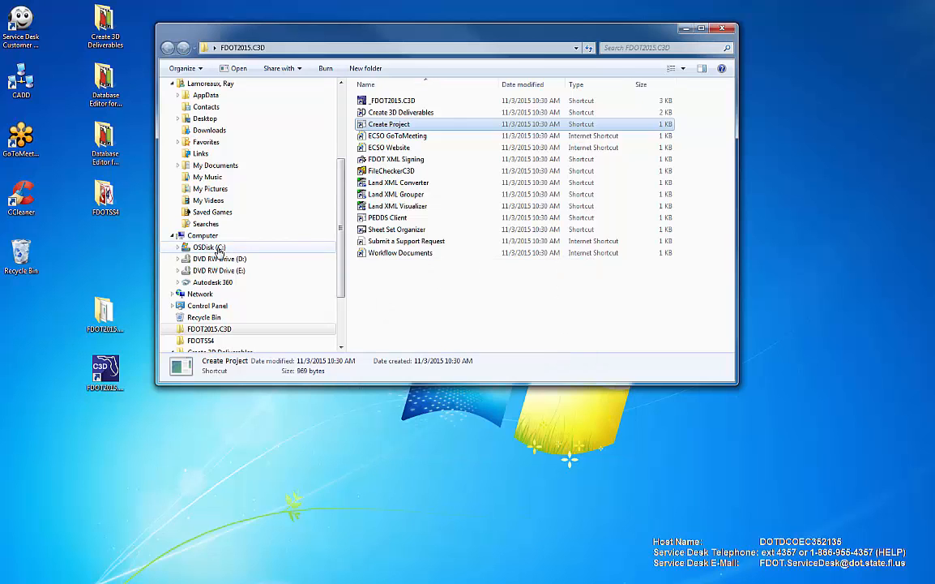
click(209, 246)
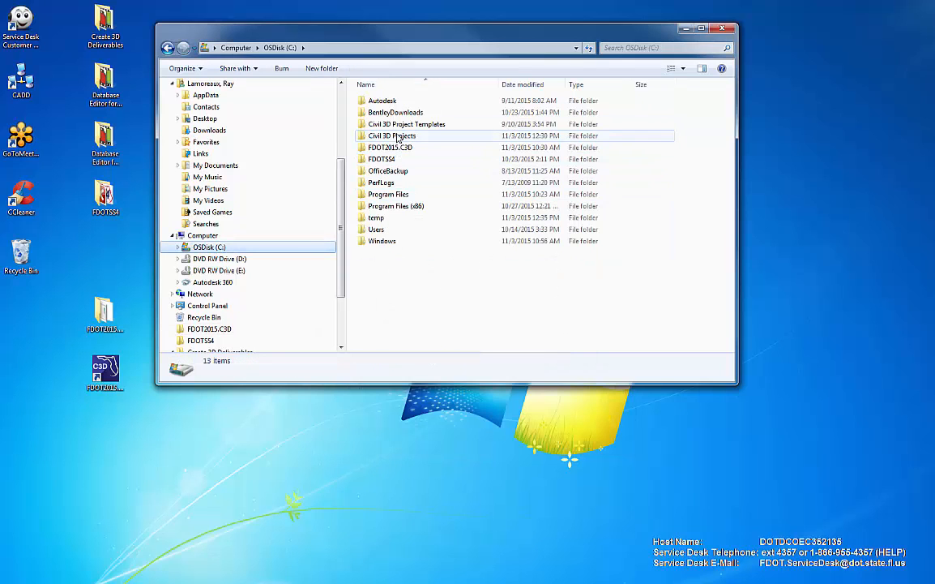
double_click(392, 137)
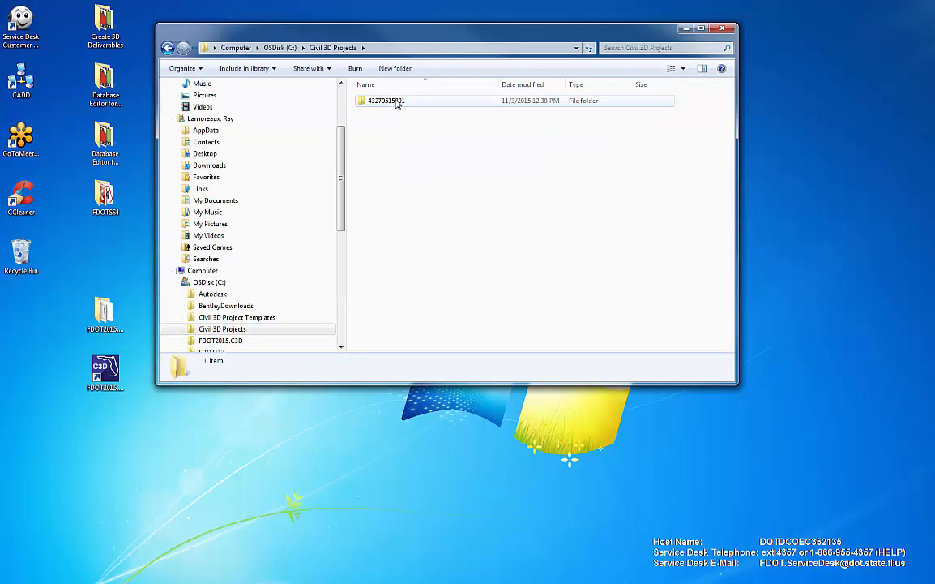
double_click(386, 101)
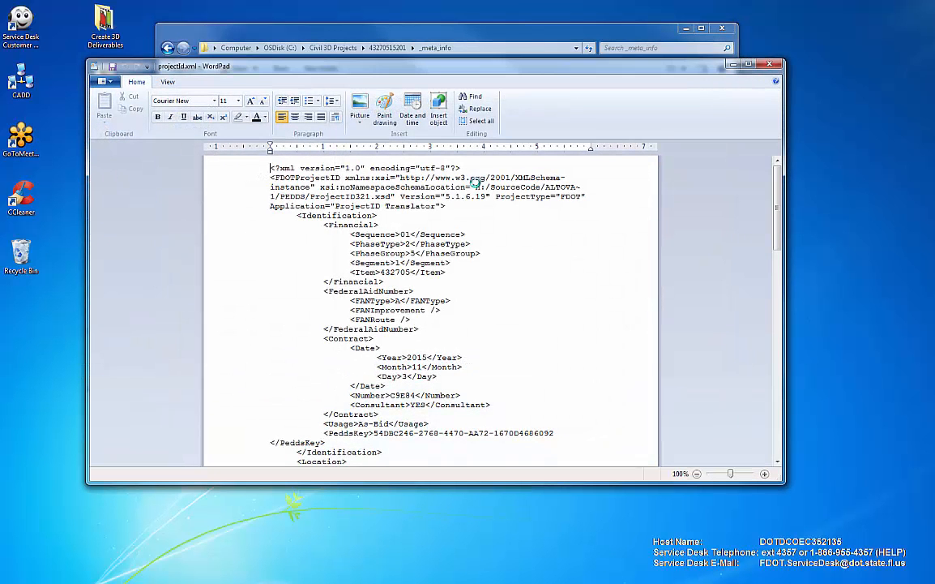
- Scroll through projectid.xml in WordPad to read its identification and location entries
scroll(down, 3)
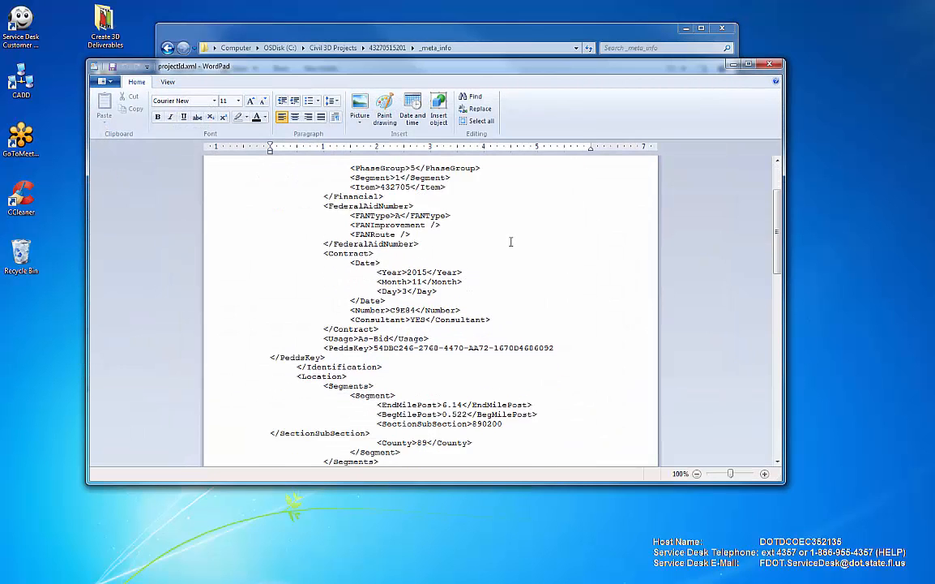
scroll(down, 3)
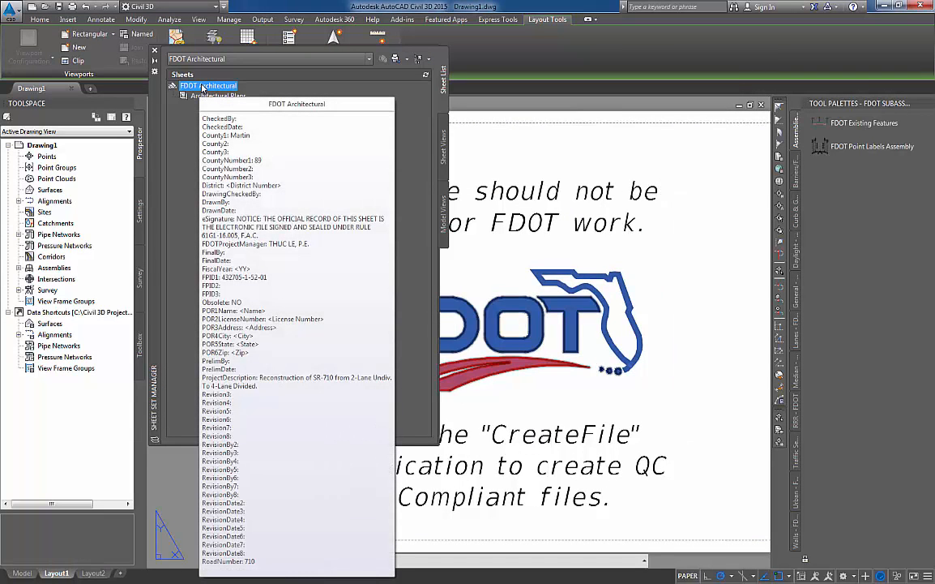
- Show the Sheet Set Properties of FDOT Architectural from the Sheet Set Manager
right_click(208, 86)
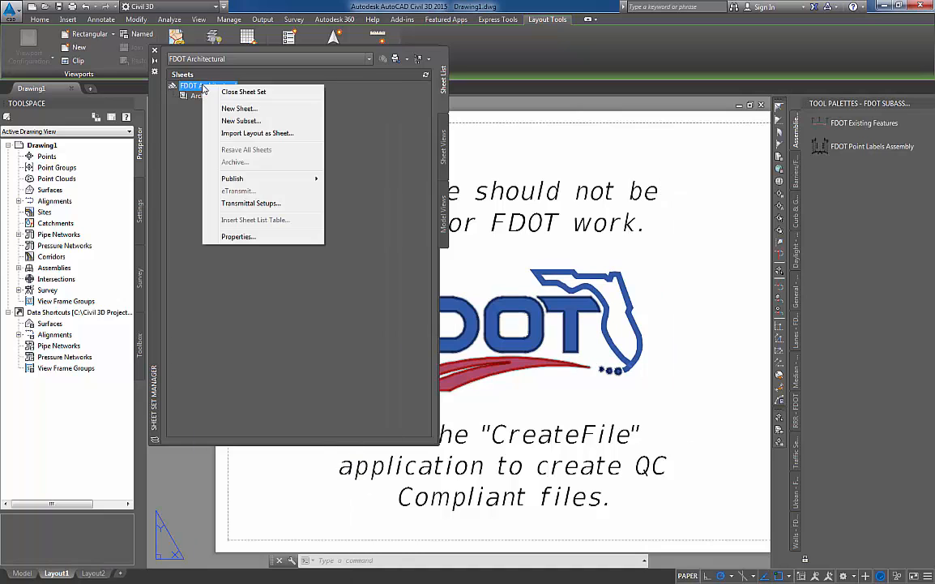
mouse_move(241, 214)
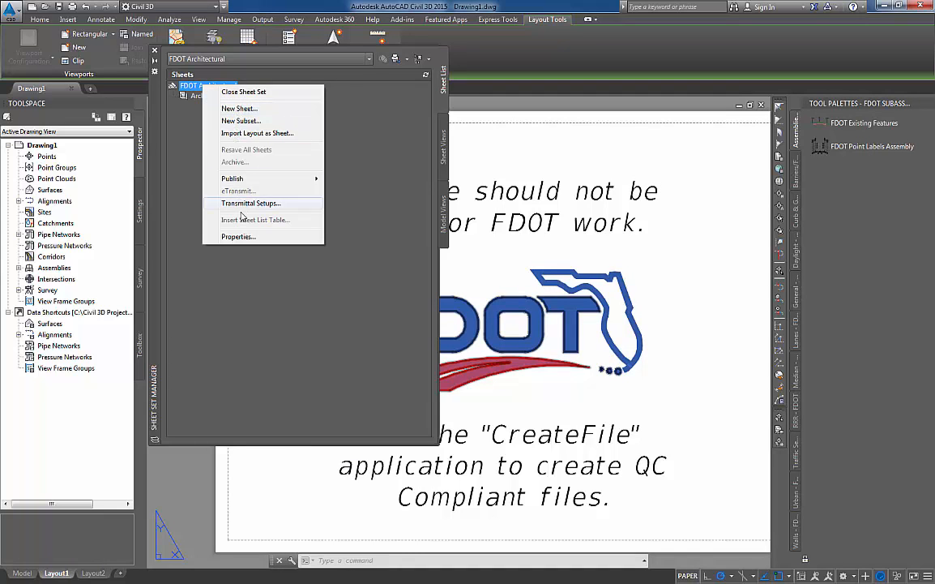
click(238, 237)
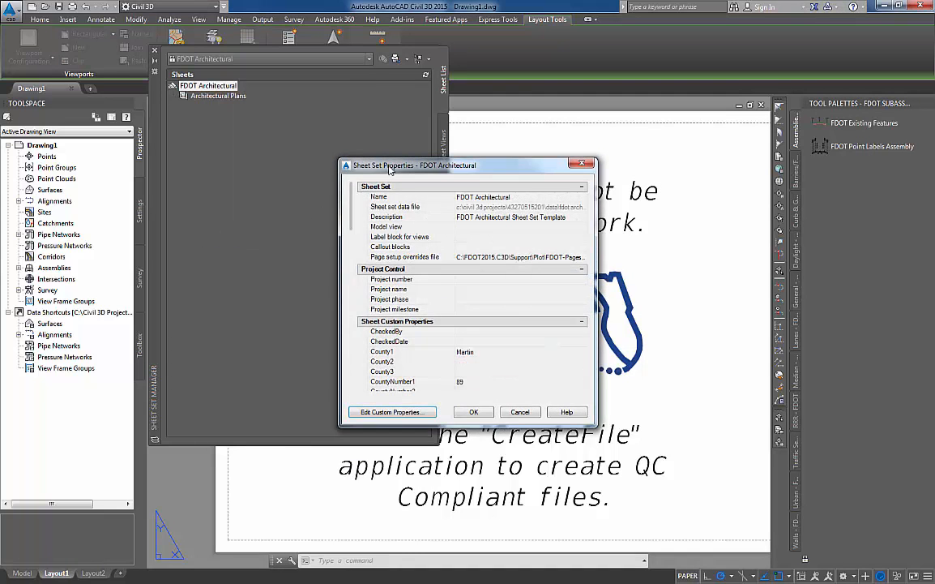